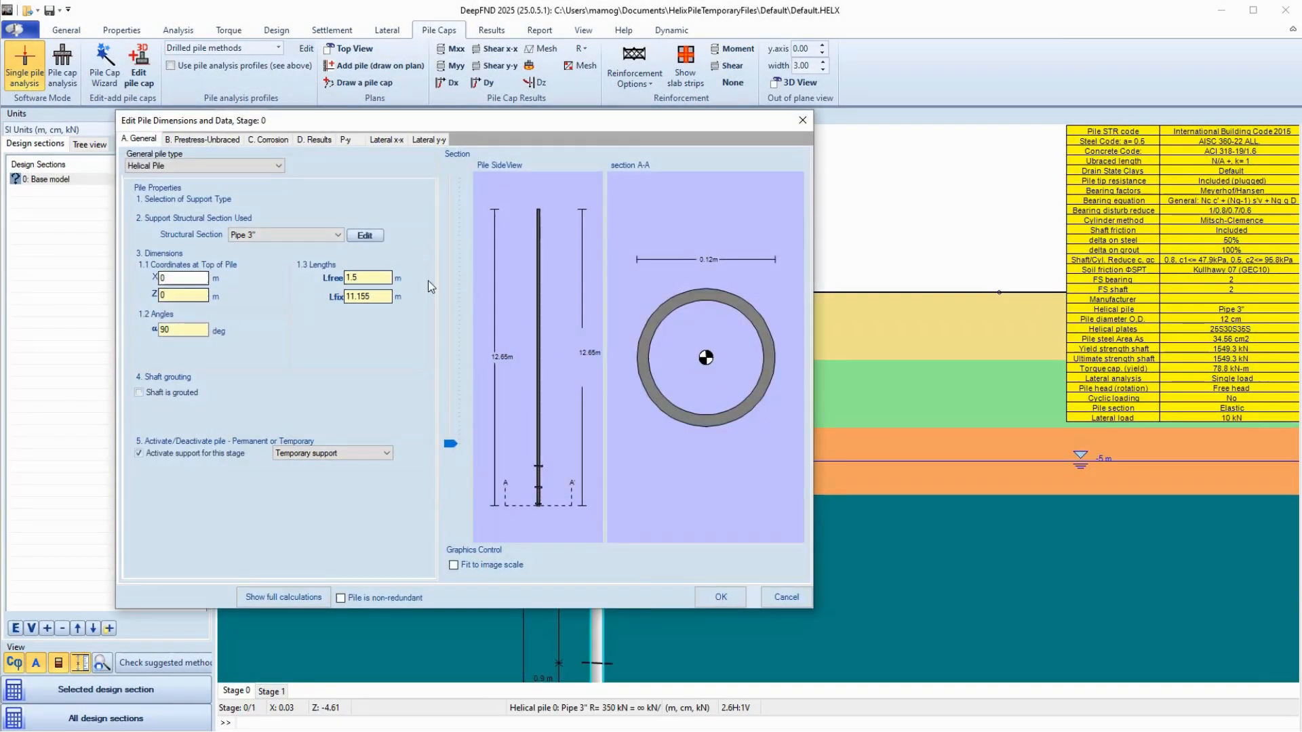
Step: Confirm the helical Pipe 3" pile with 1.5 m free length and 11.155 m embedded
{"action": "left_click", "coordinate": [719, 597]}
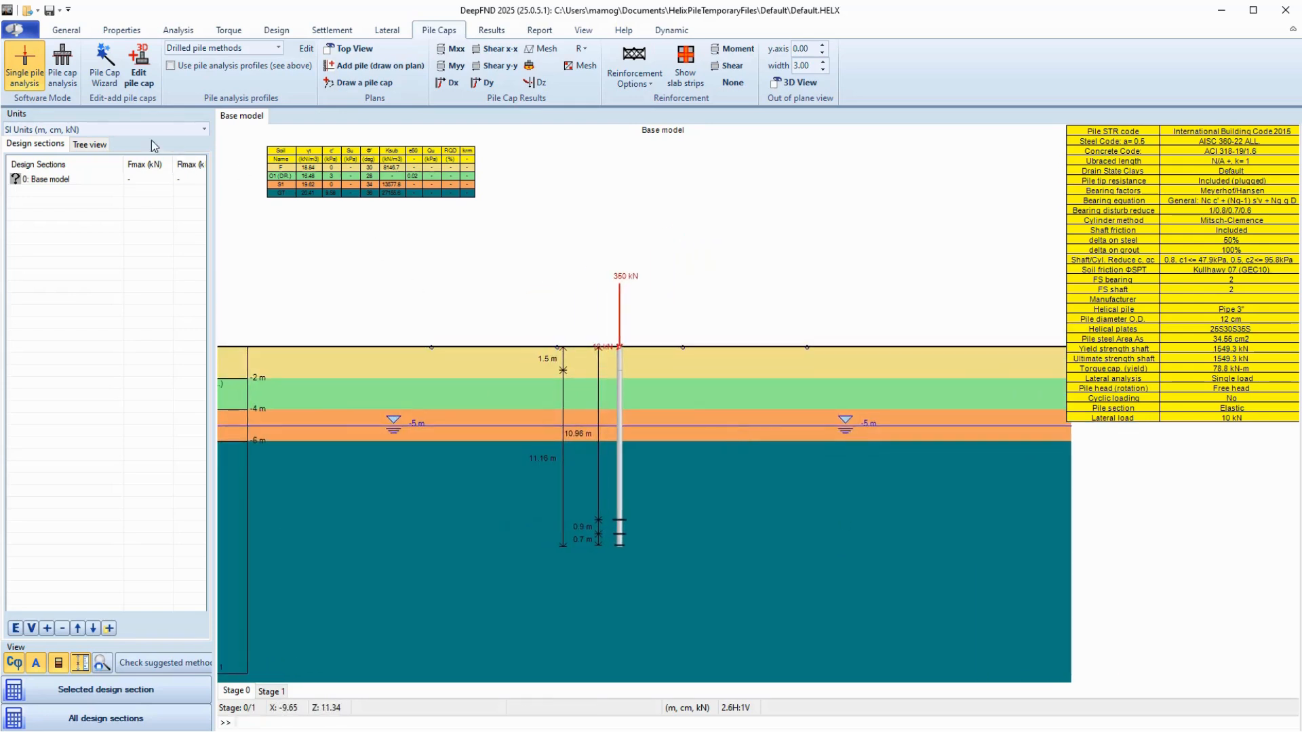
Step: Generate a rectangular 15 m by 9 m pile cap with a 5 by 3 pile layout
{"action": "left_click", "coordinate": [103, 66]}
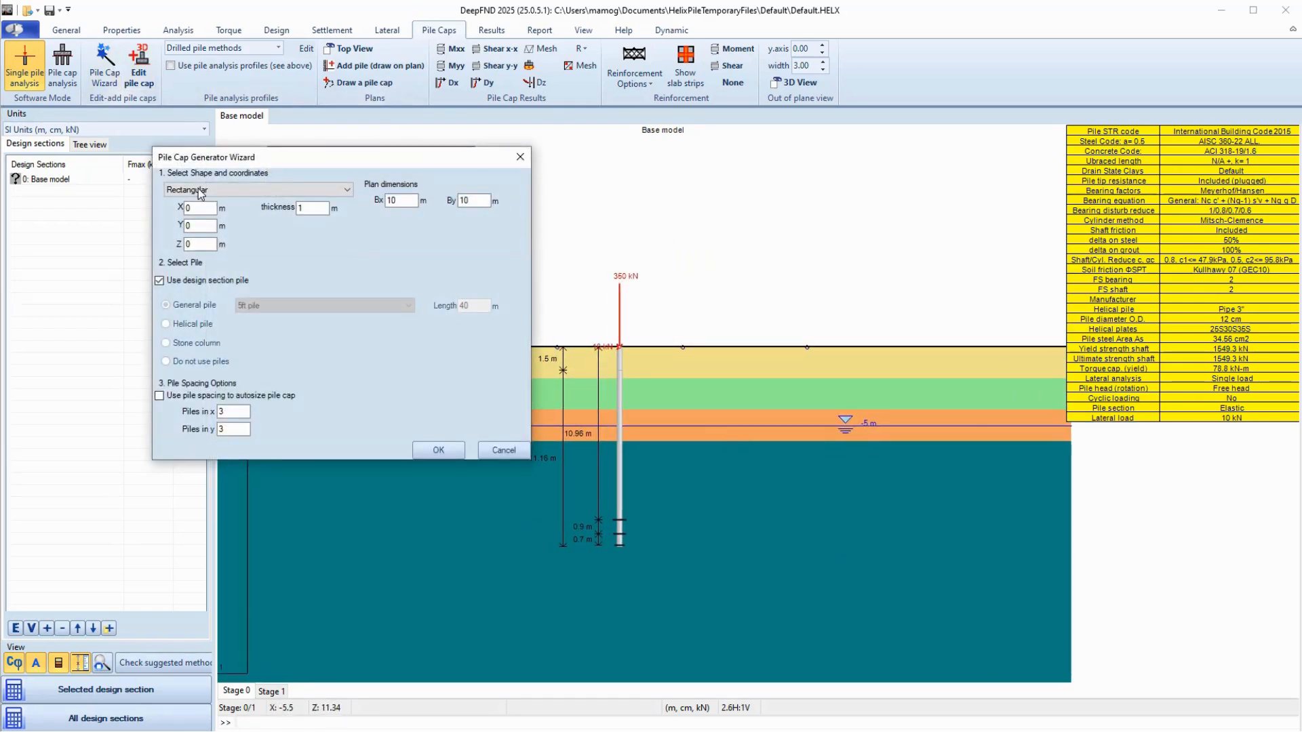
{"action": "left_click", "coordinate": [400, 200]}
{"action": "type", "text": "15"}
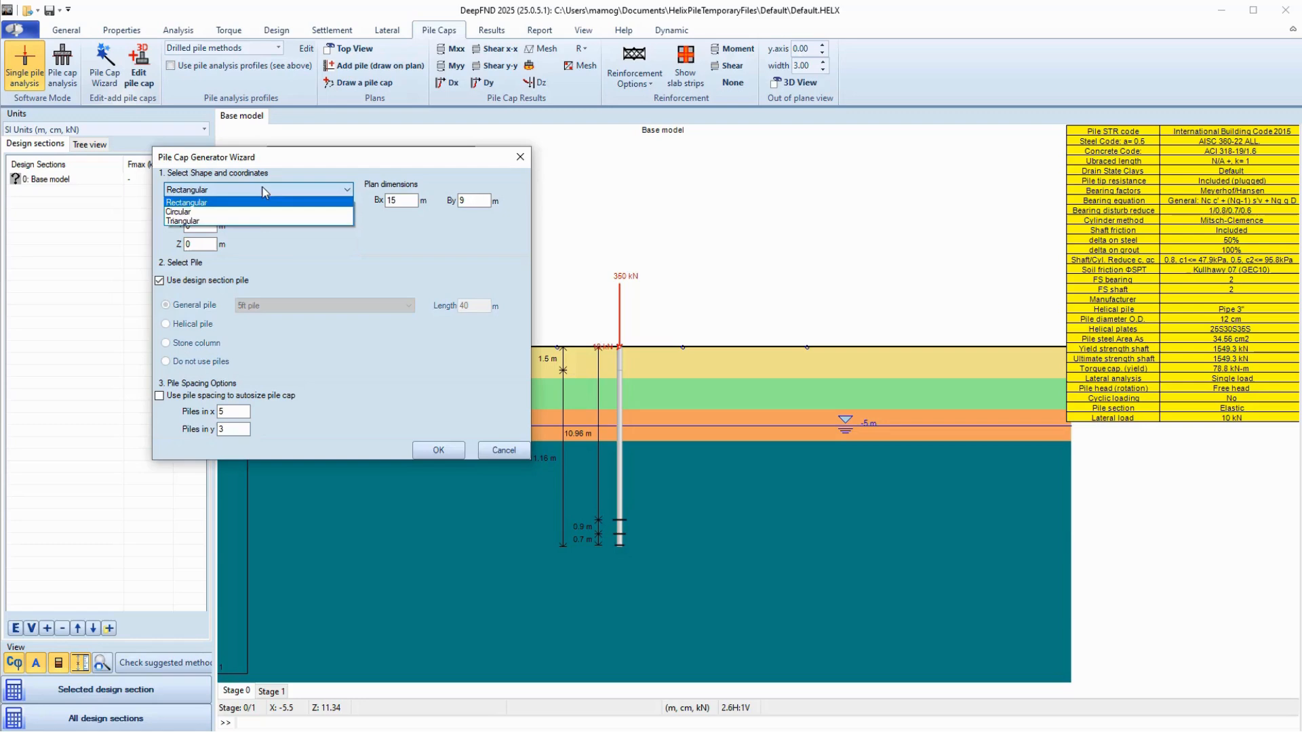
{"action": "left_click", "coordinate": [439, 449]}
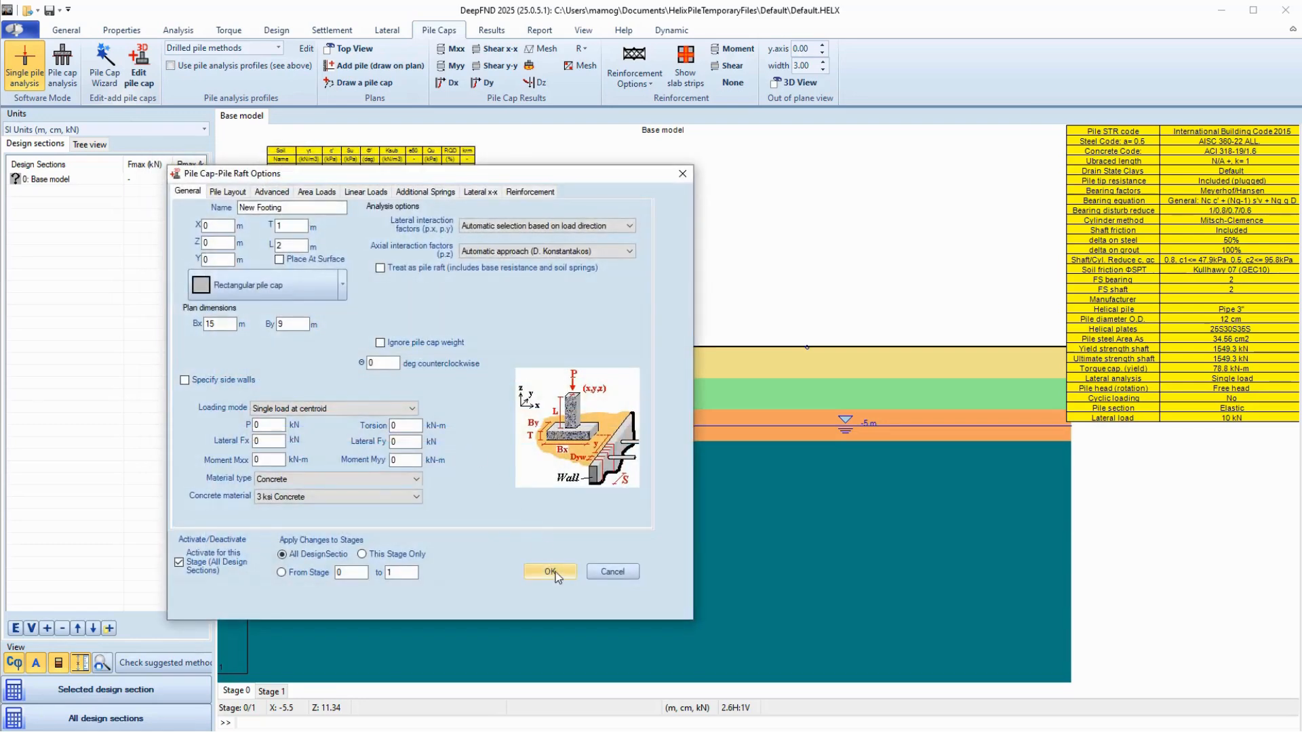
Step: Accept the cap options and review the fifteen pile coordinates P1-1 to P5-3 in plan
{"action": "left_click", "coordinate": [549, 571]}
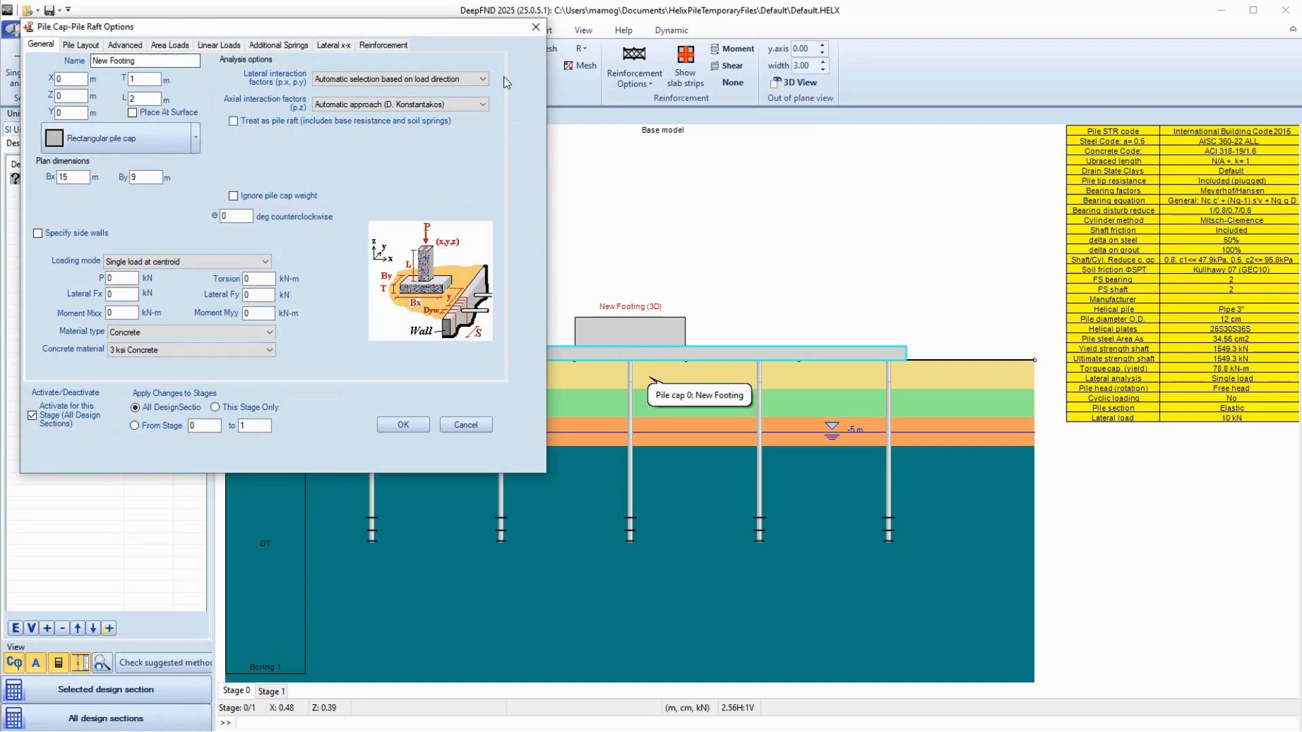
{"action": "left_click", "coordinate": [403, 425]}
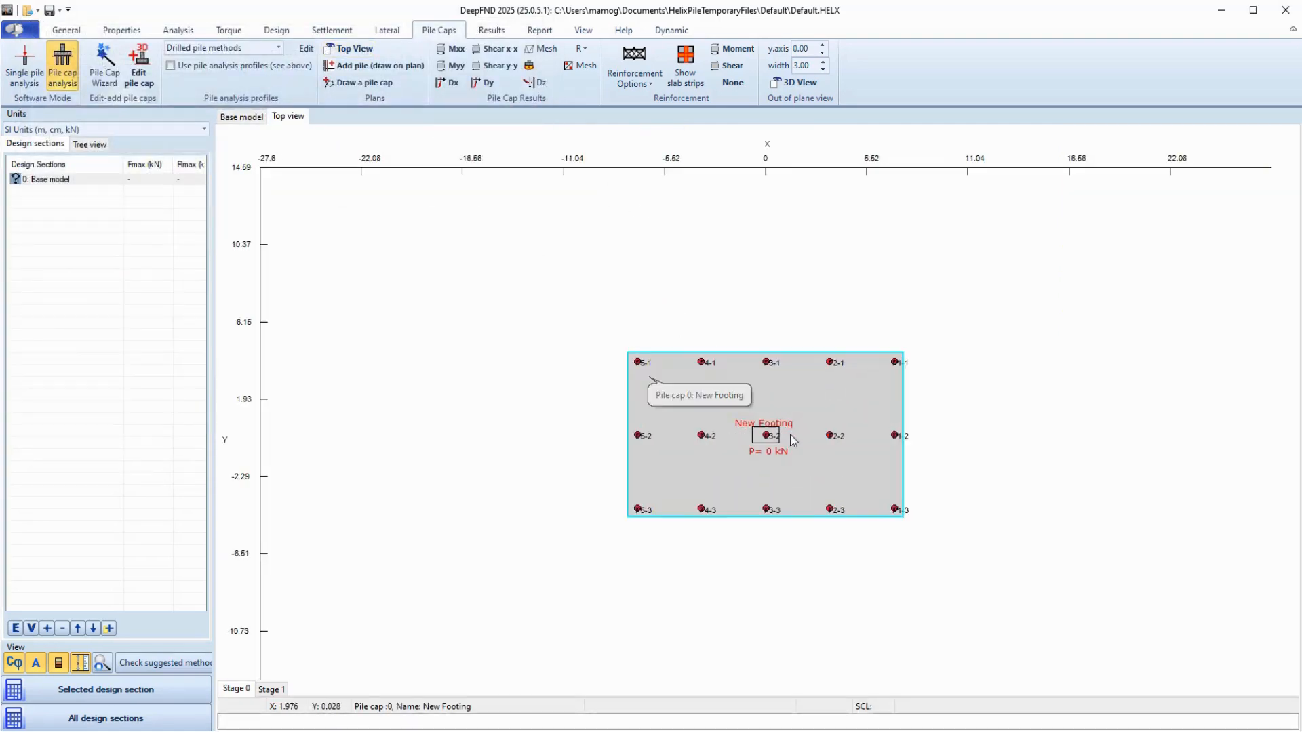
{"action": "double_click", "coordinate": [764, 435]}
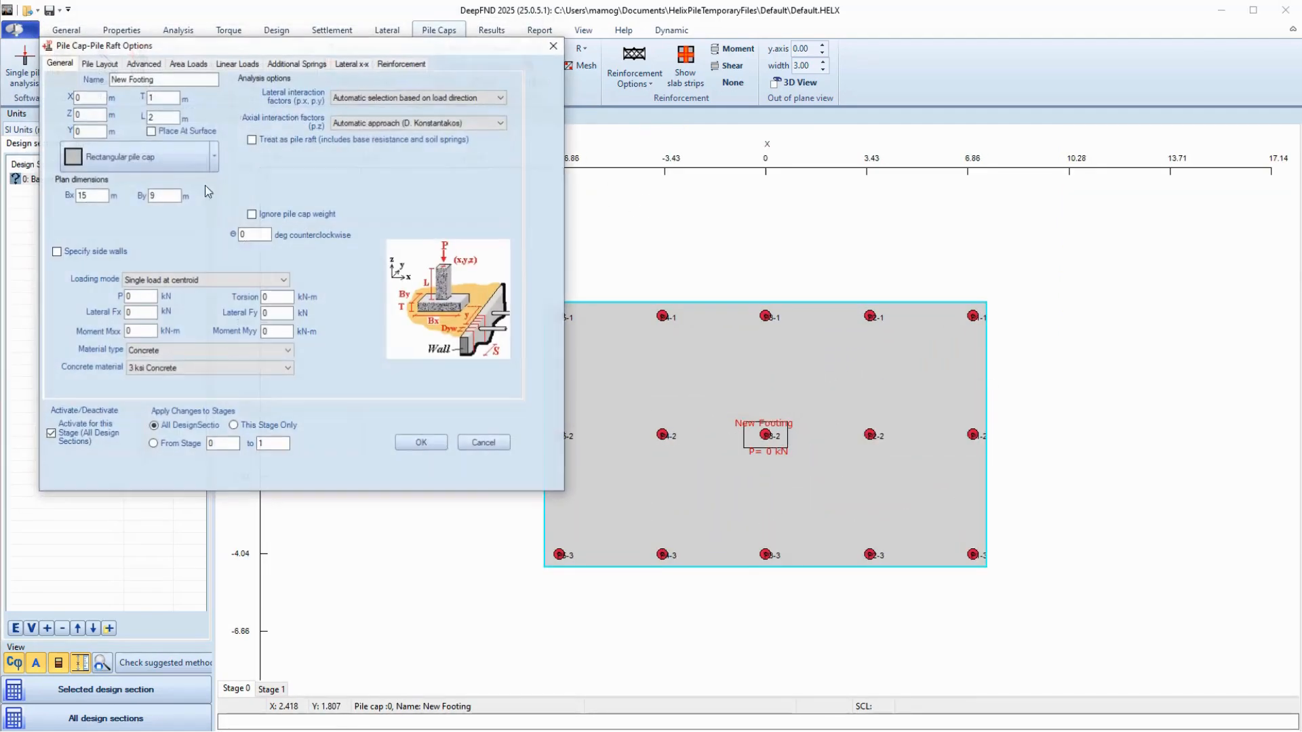
{"action": "left_click", "coordinate": [99, 64]}
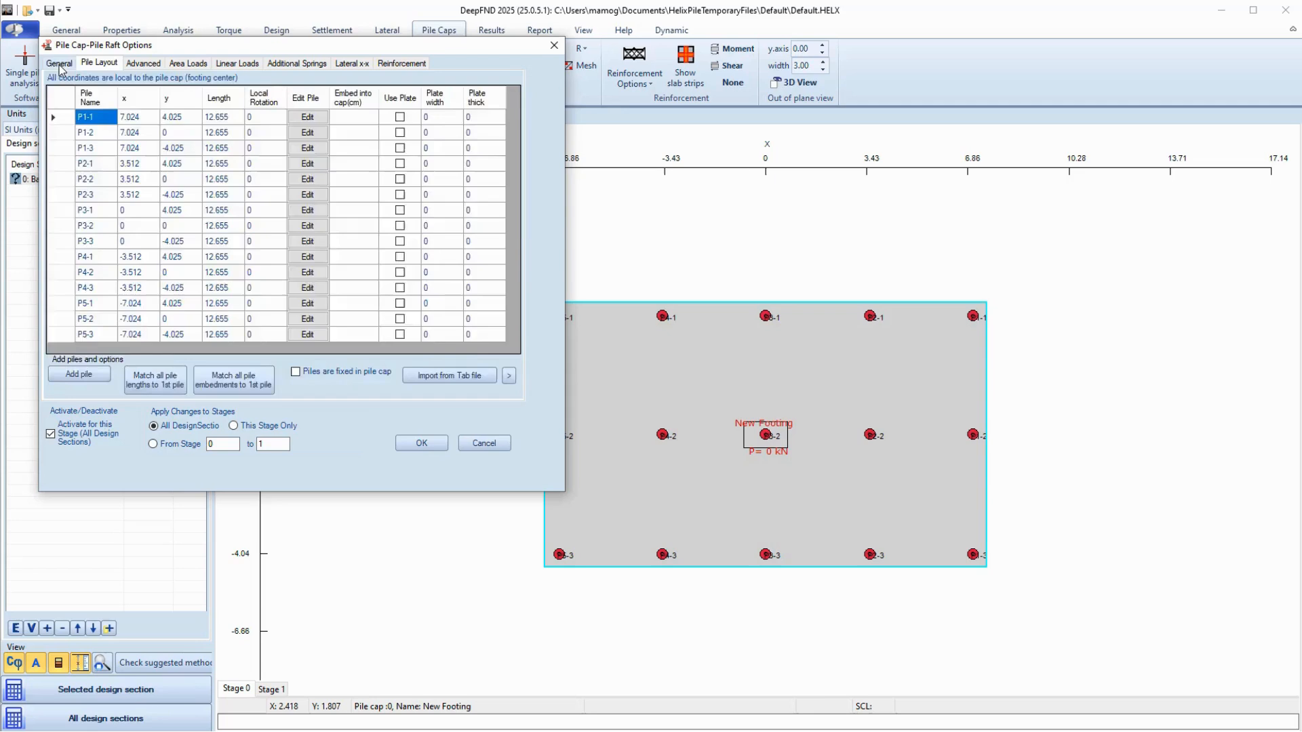
Step: Apply a single centroid load of P 1500 kN, Fx 50 kN and Fy 30 kN
{"action": "left_click", "coordinate": [58, 63]}
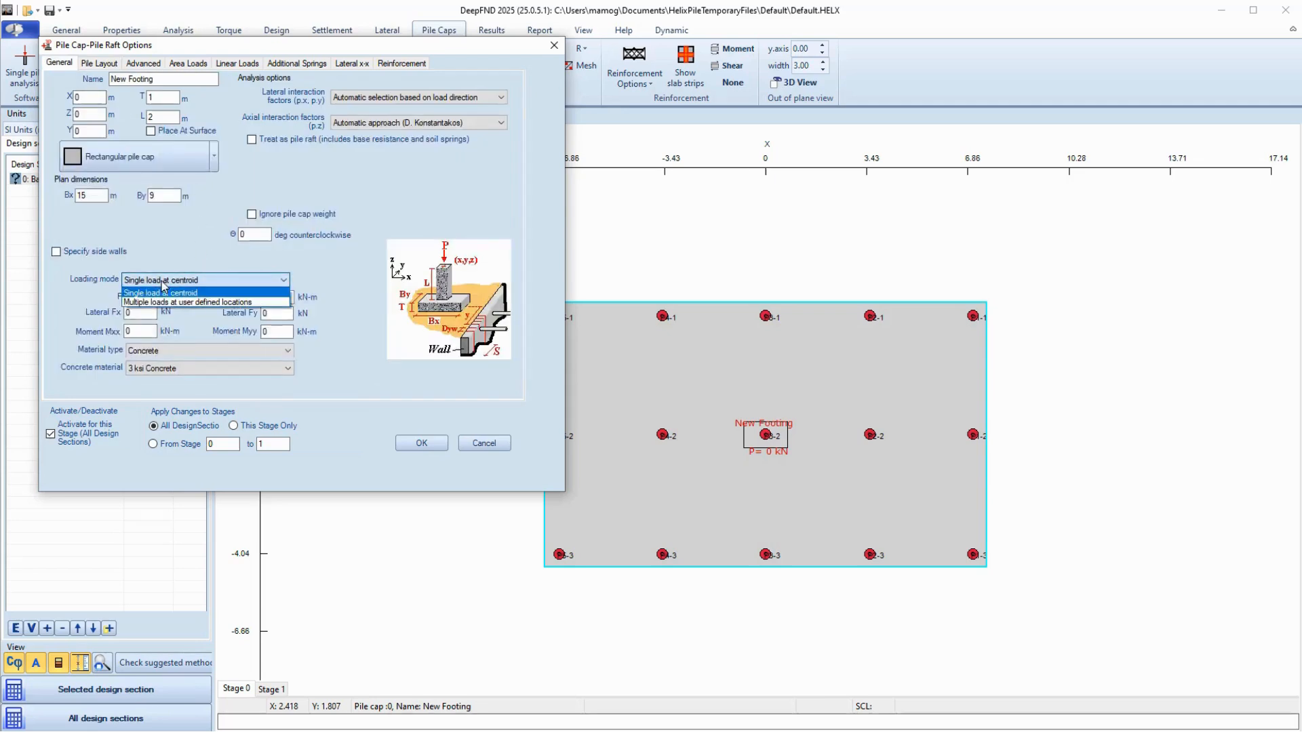
{"action": "left_click", "coordinate": [160, 292]}
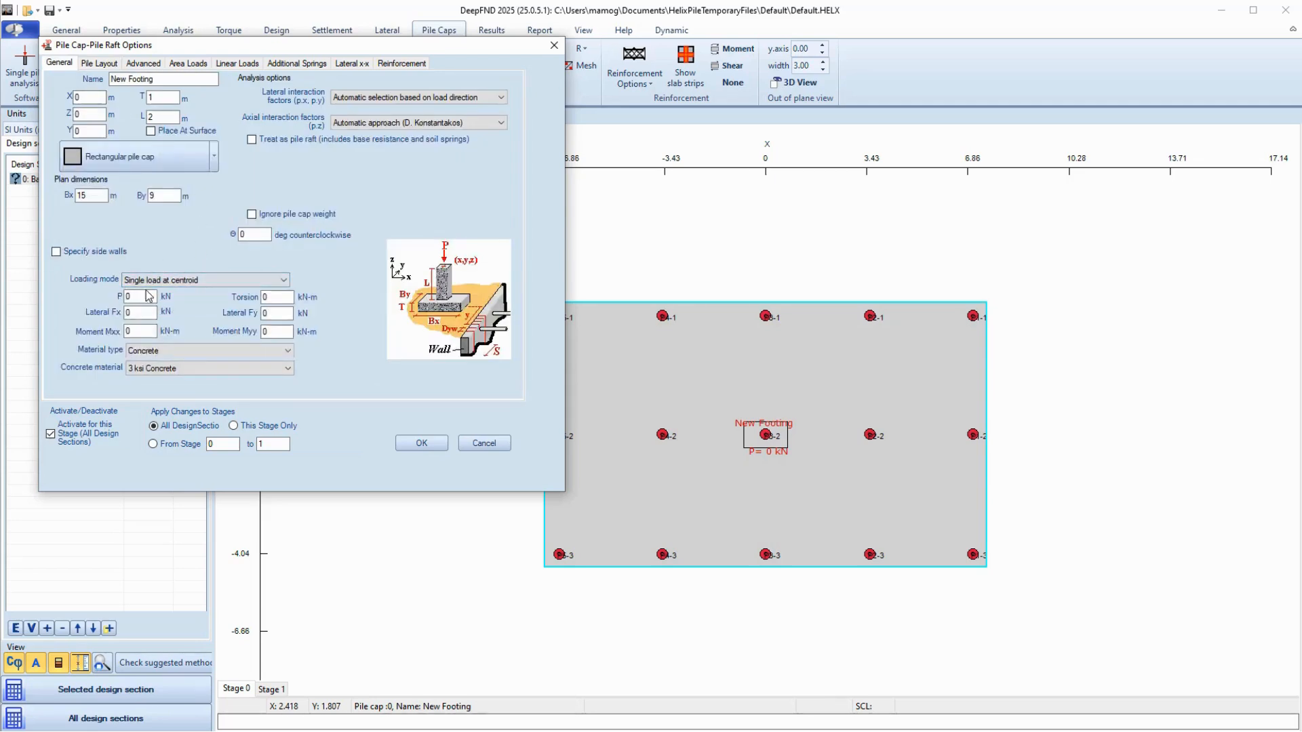
{"action": "type", "text": "150"}
{"action": "left_click", "coordinate": [277, 312]}
{"action": "type", "text": "3"}
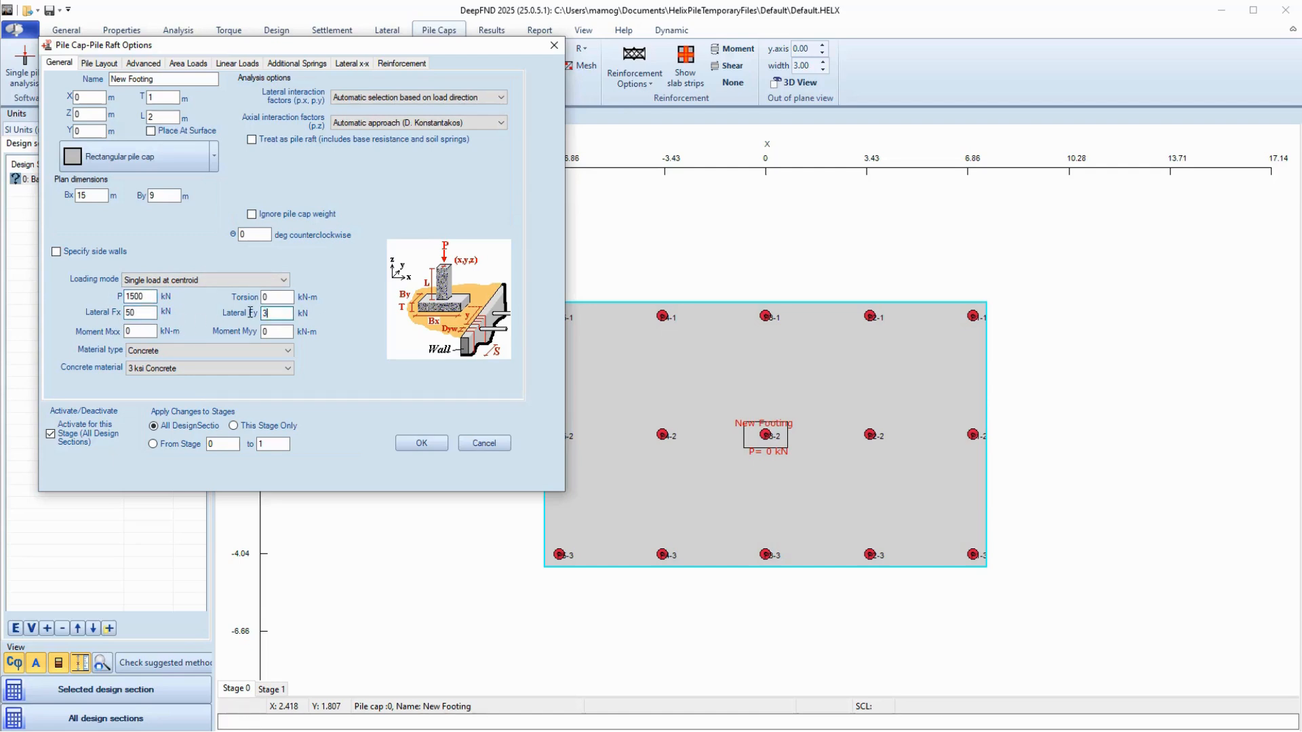
{"action": "type", "text": "0"}
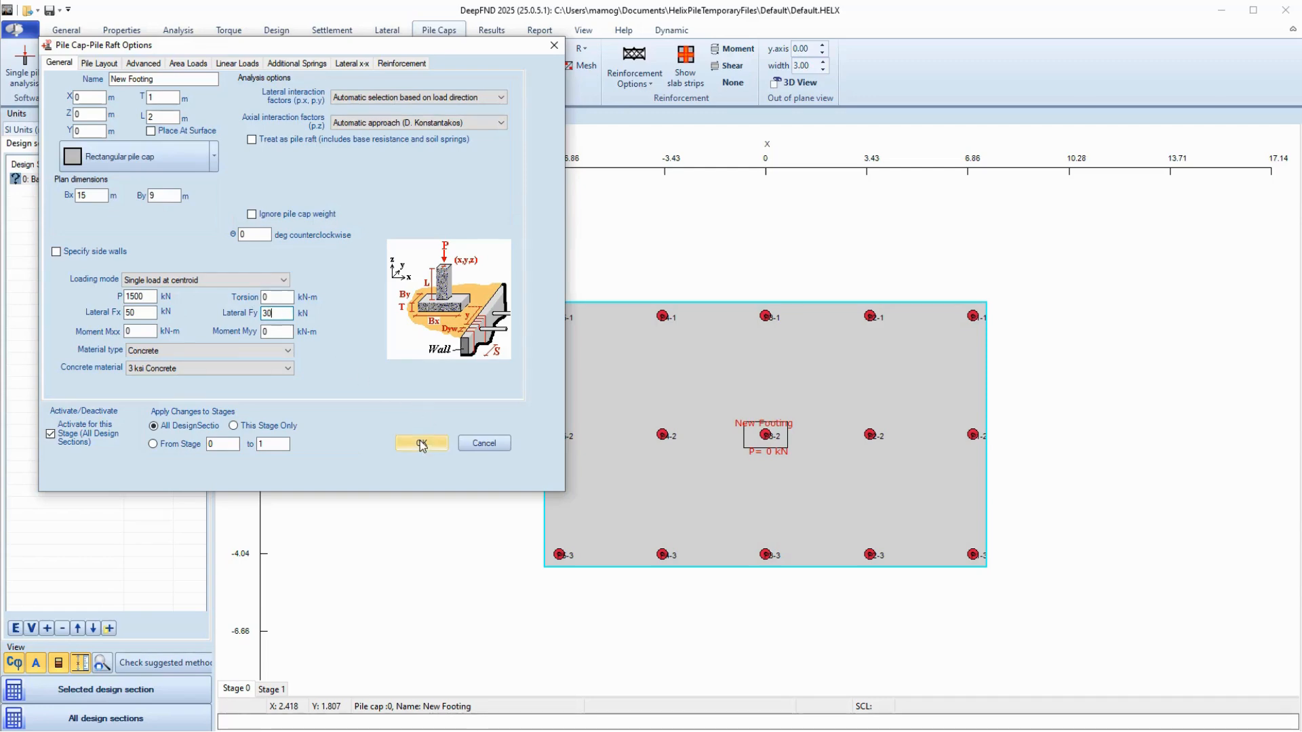
{"action": "left_click", "coordinate": [421, 442]}
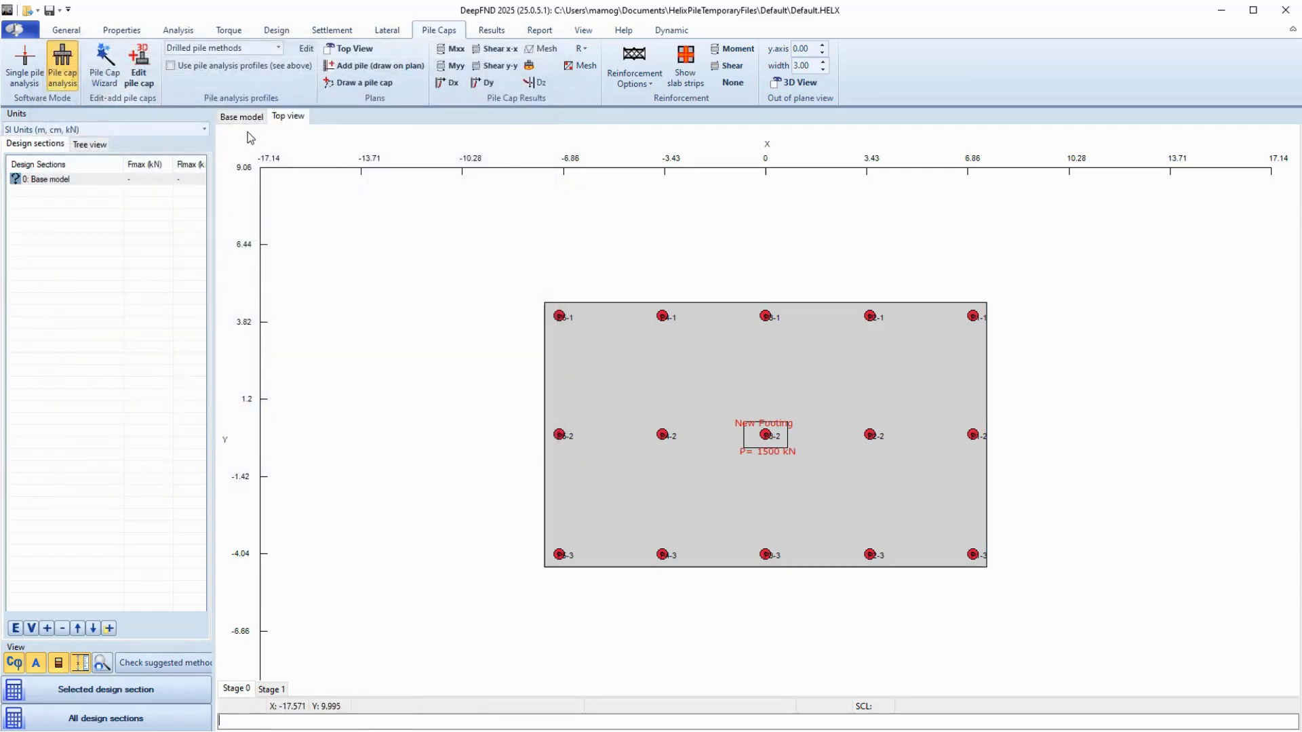
Step: Run the pile cap analysis and display the Dz settlement contours in 3D
{"action": "left_click", "coordinate": [241, 116]}
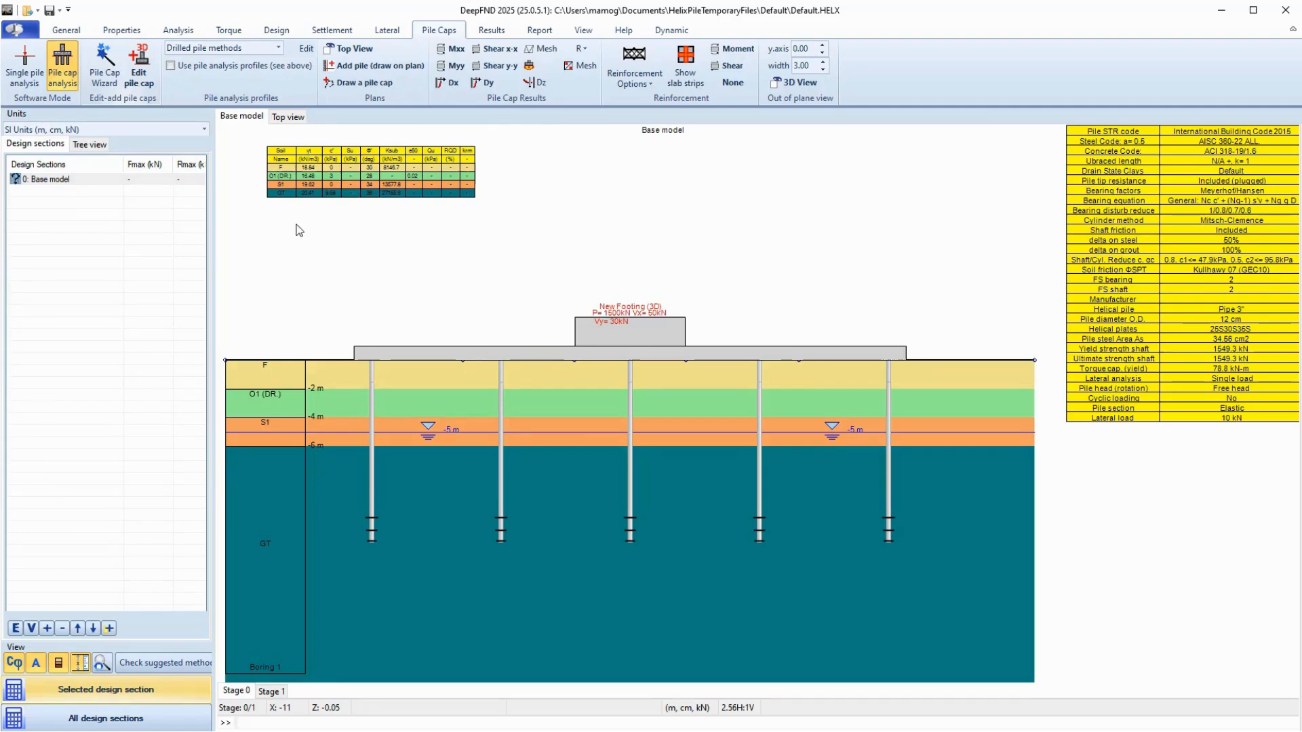
{"action": "left_click", "coordinate": [62, 66]}
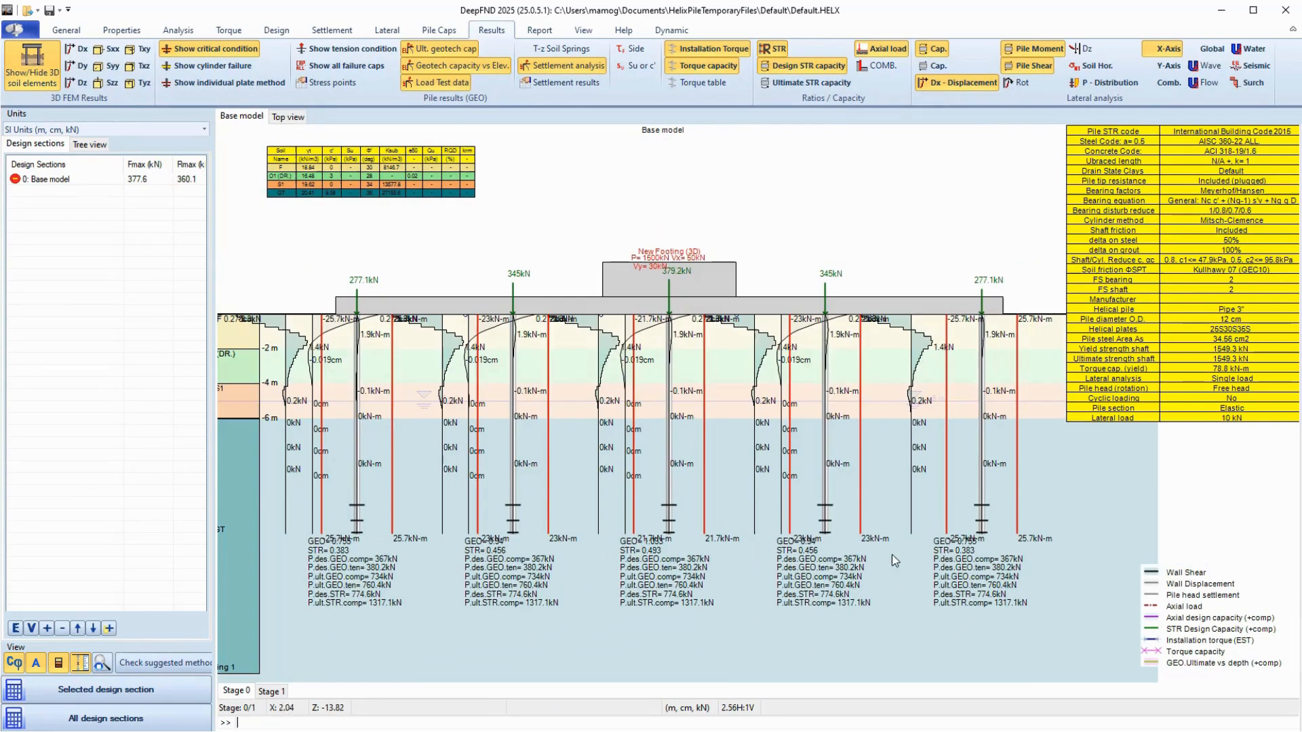
{"action": "left_click", "coordinate": [287, 116]}
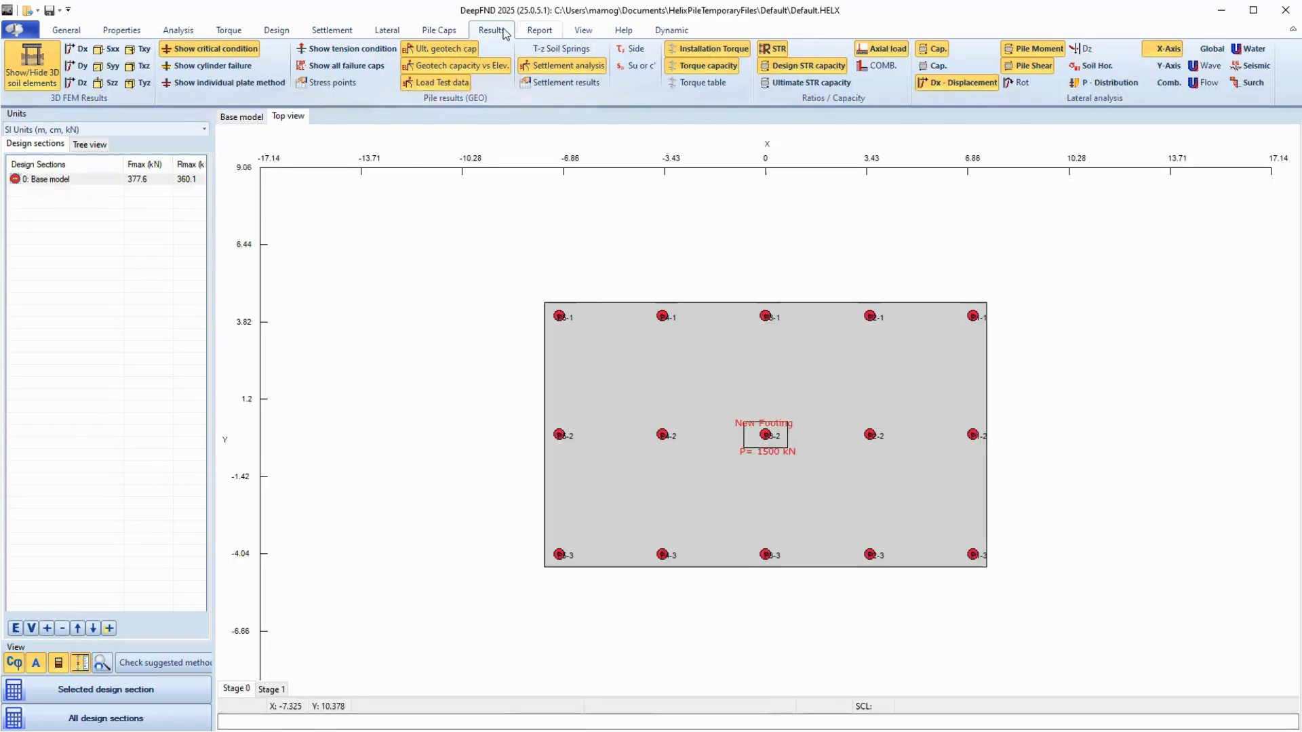
{"action": "left_click", "coordinate": [438, 30]}
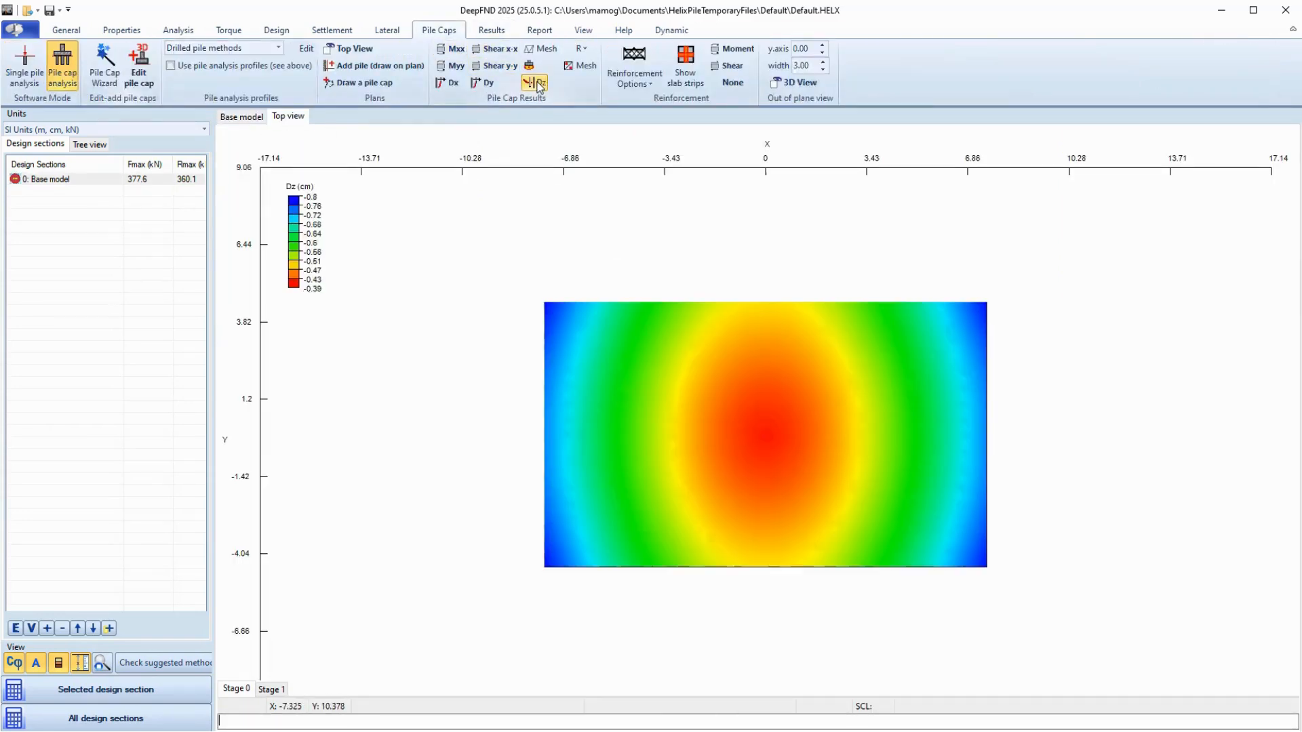
{"action": "left_click", "coordinate": [457, 66]}
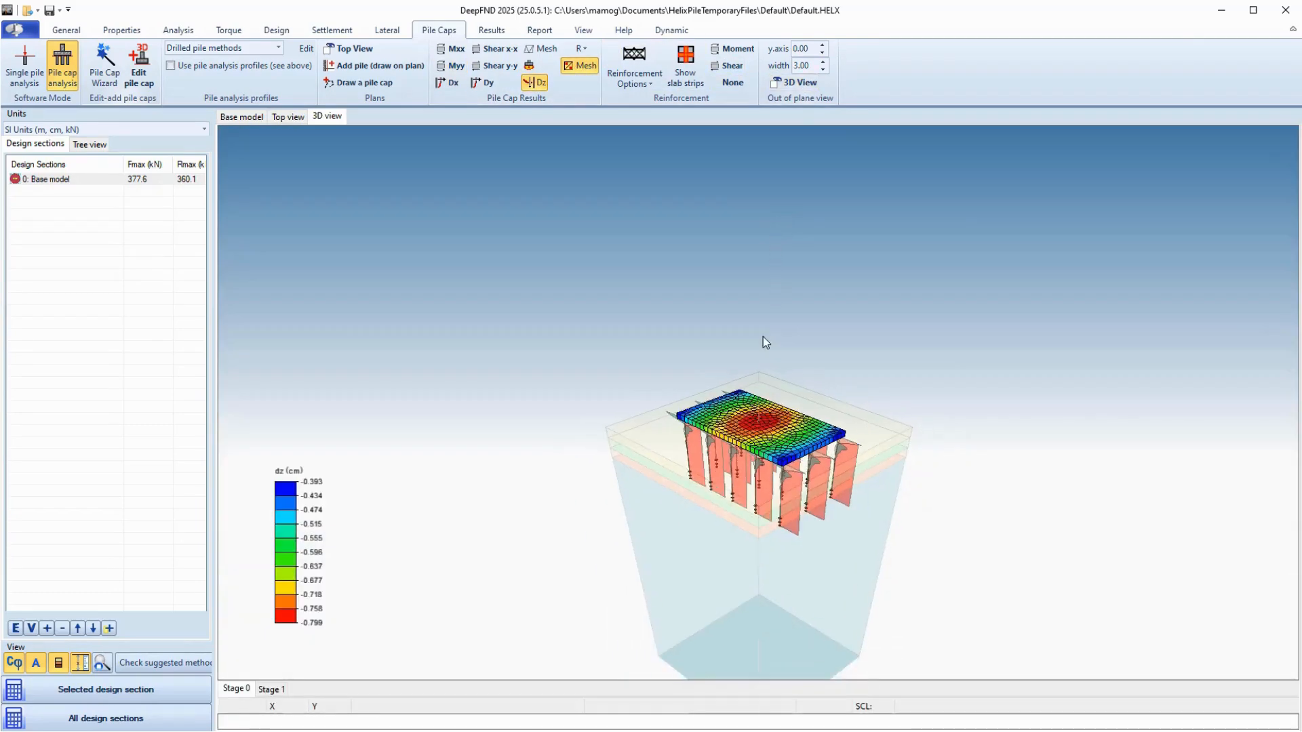
{"action": "left_click", "coordinate": [240, 116]}
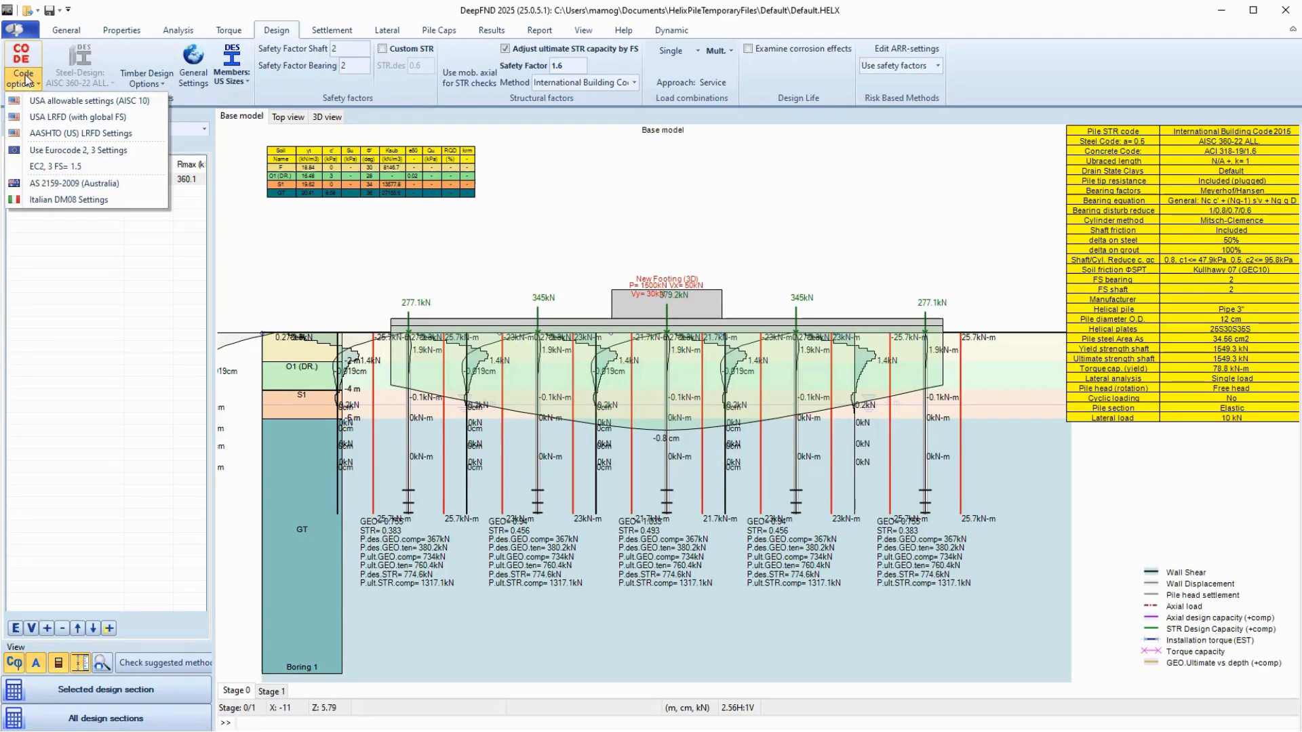
Step: Switch to Eurocode 2 and 3 structural settings and change the load combinations
{"action": "left_click", "coordinate": [67, 151]}
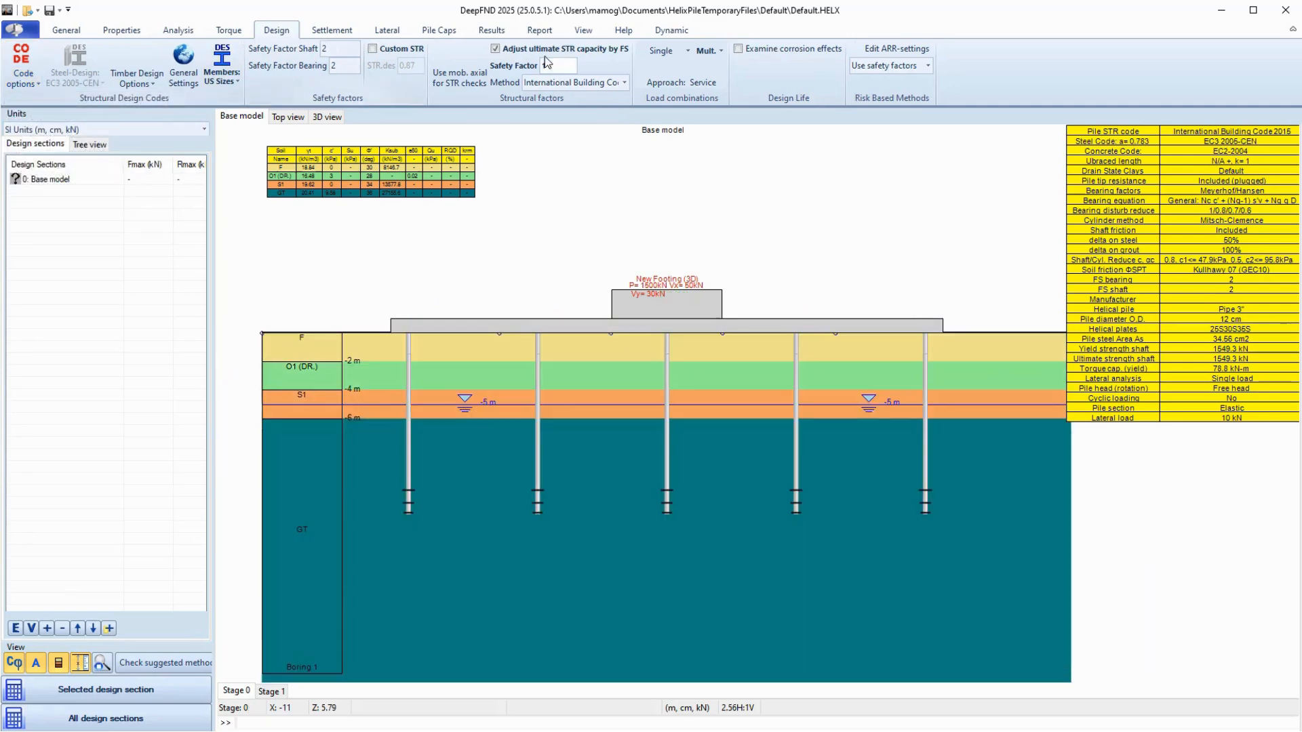
{"action": "left_click", "coordinate": [719, 50]}
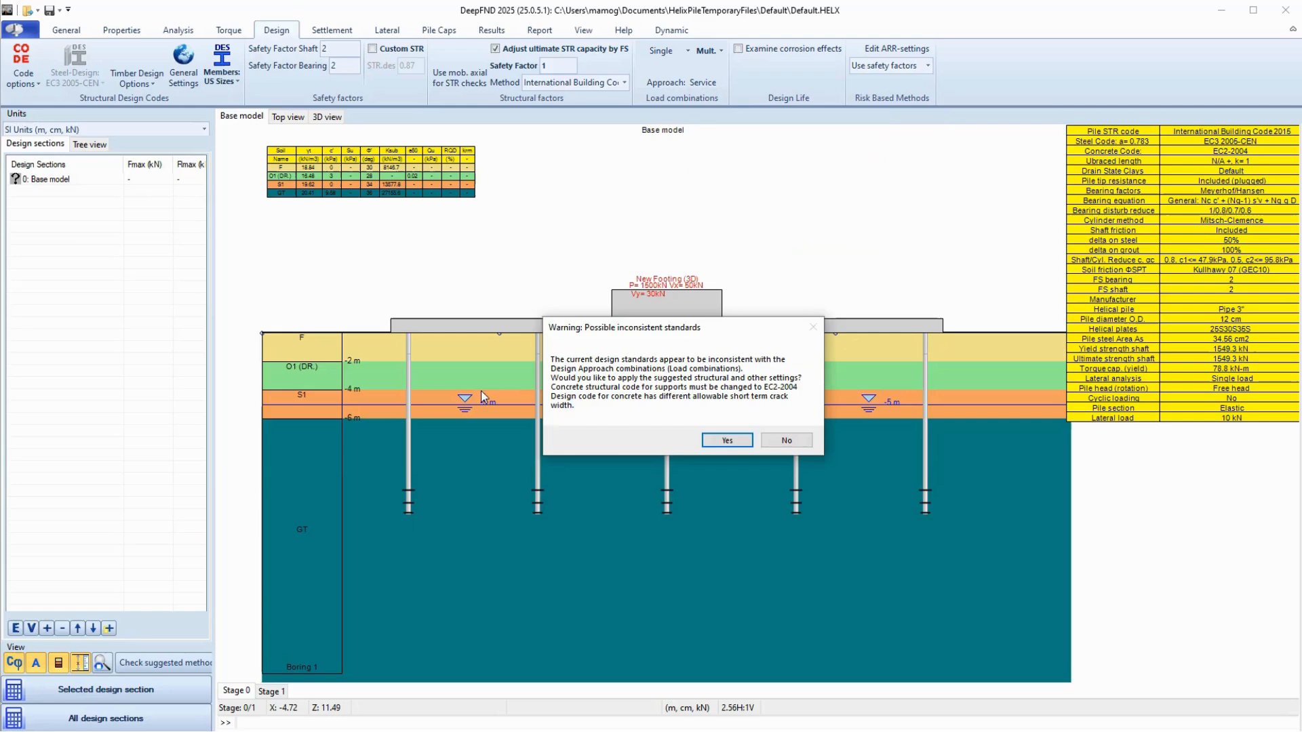
Step: Accept the suggested Eurocode 7 settings and widen the Design Sections list
{"action": "left_click", "coordinate": [726, 440]}
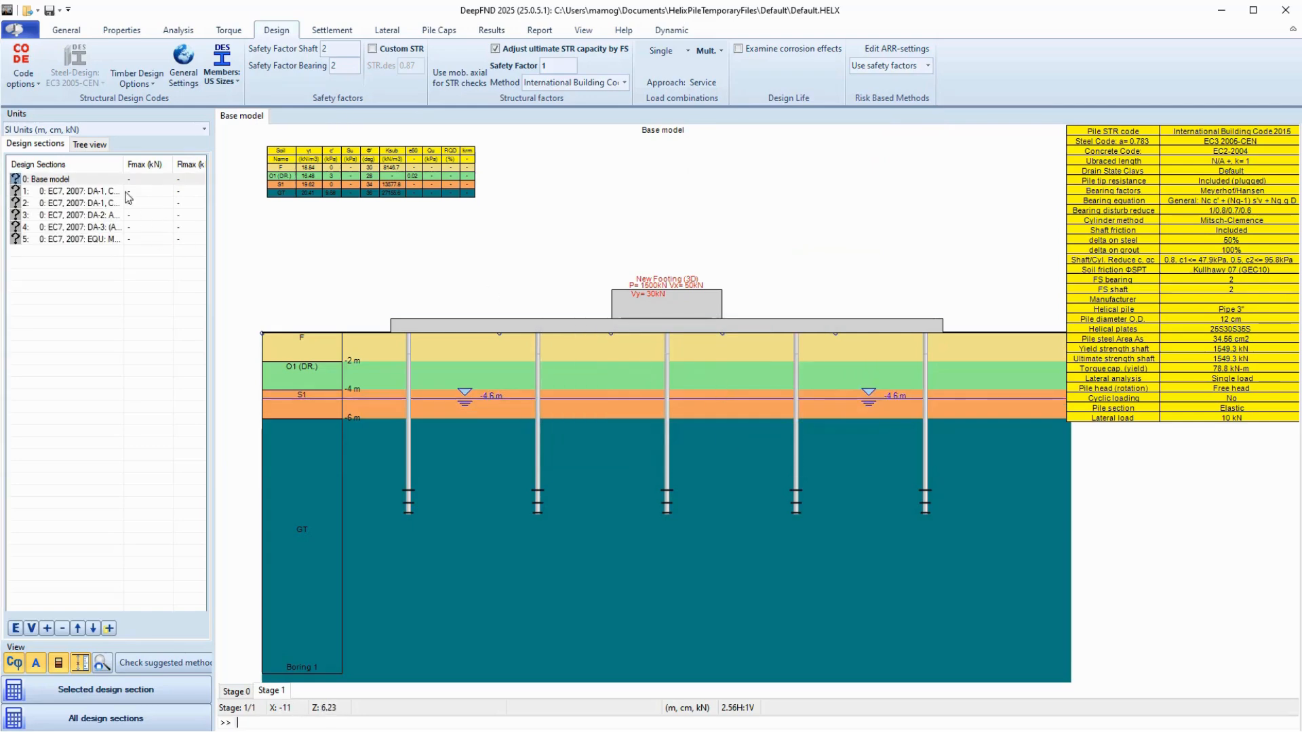
{"action": "left_click", "coordinate": [105, 718]}
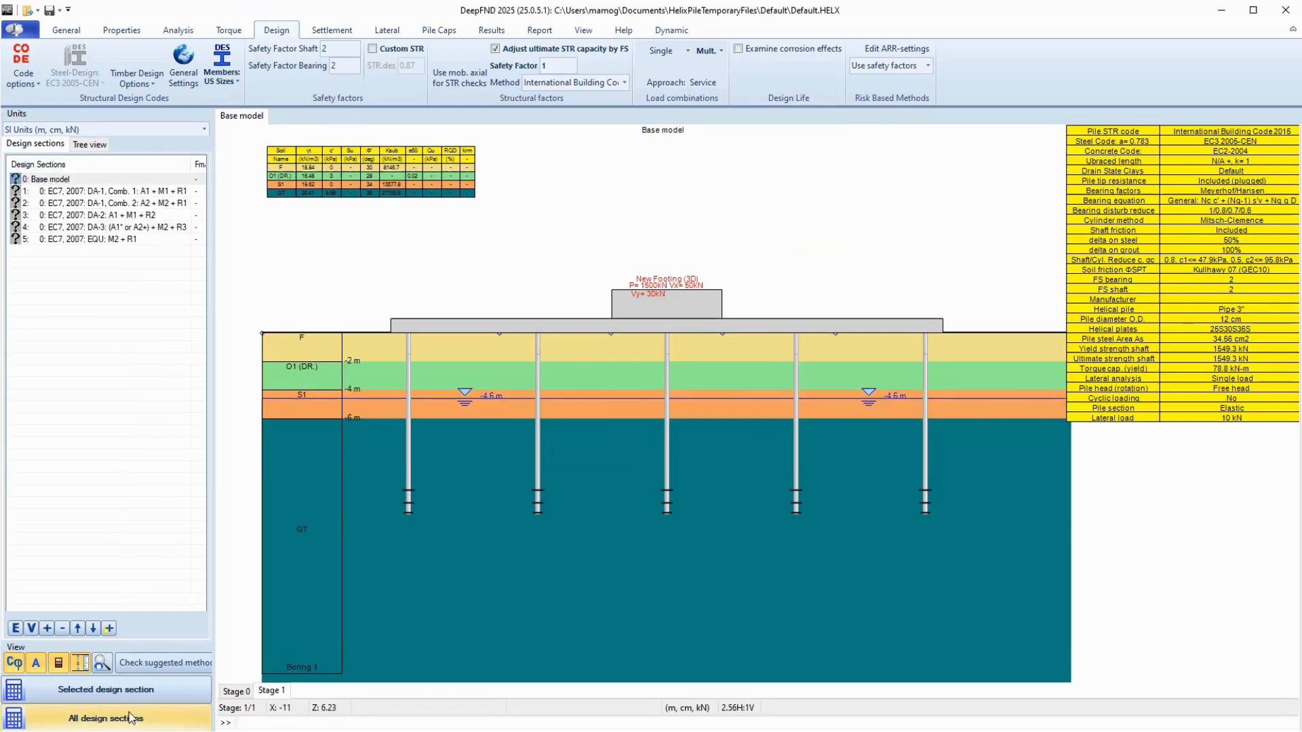